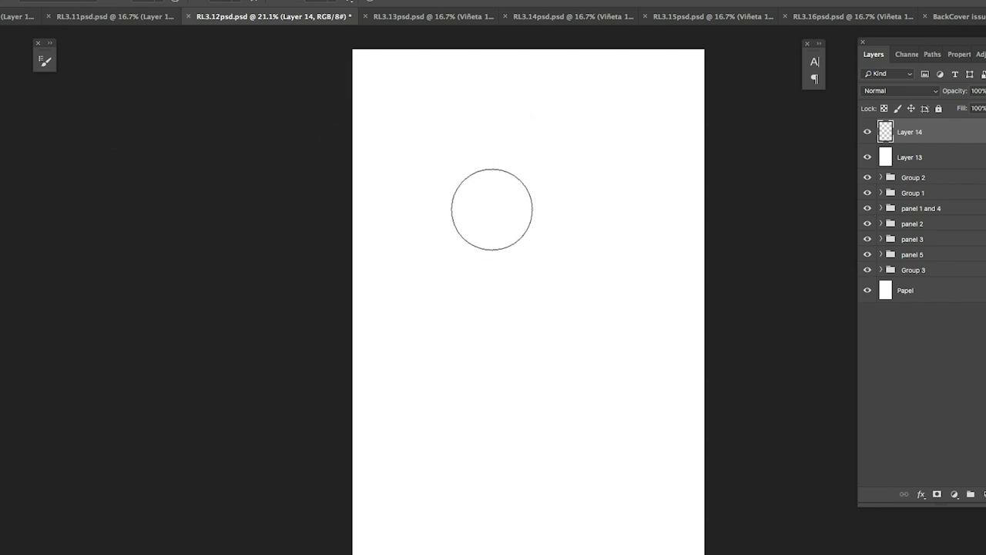
Step: Scribble a test blot on the blank layer with the current brush
{"action": "left_click_drag", "start_coordinate": [492, 209], "coordinate": [512, 217]}
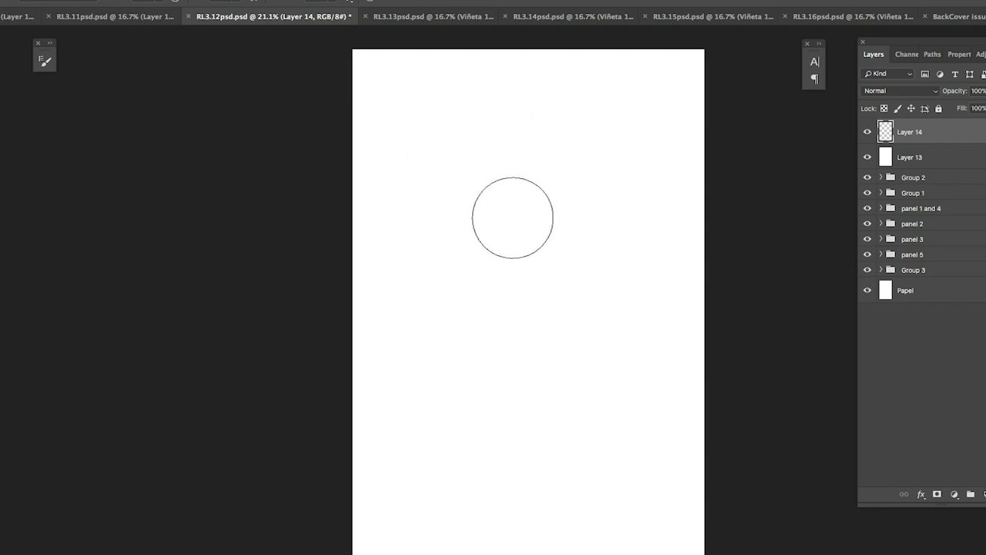
{"action": "left_click_drag", "start_coordinate": [511, 217], "coordinate": [492, 198]}
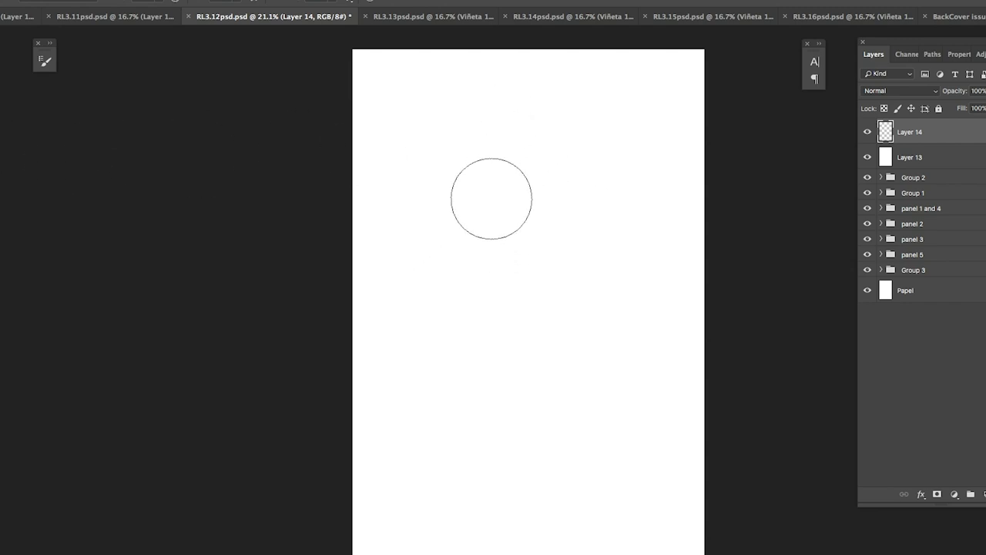
{"action": "left_click_drag", "start_coordinate": [492, 199], "coordinate": [582, 158]}
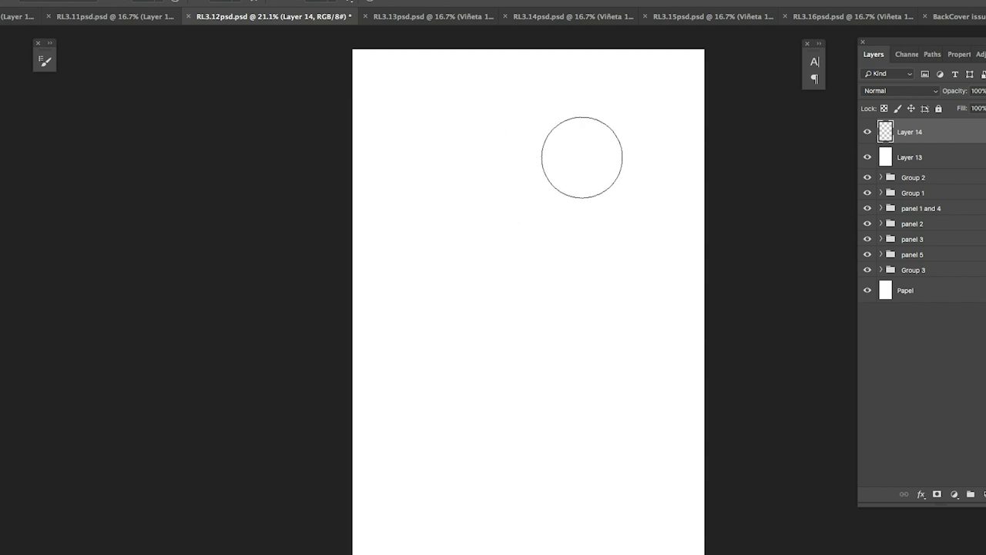
{"action": "left_click_drag", "start_coordinate": [582, 157], "coordinate": [536, 280]}
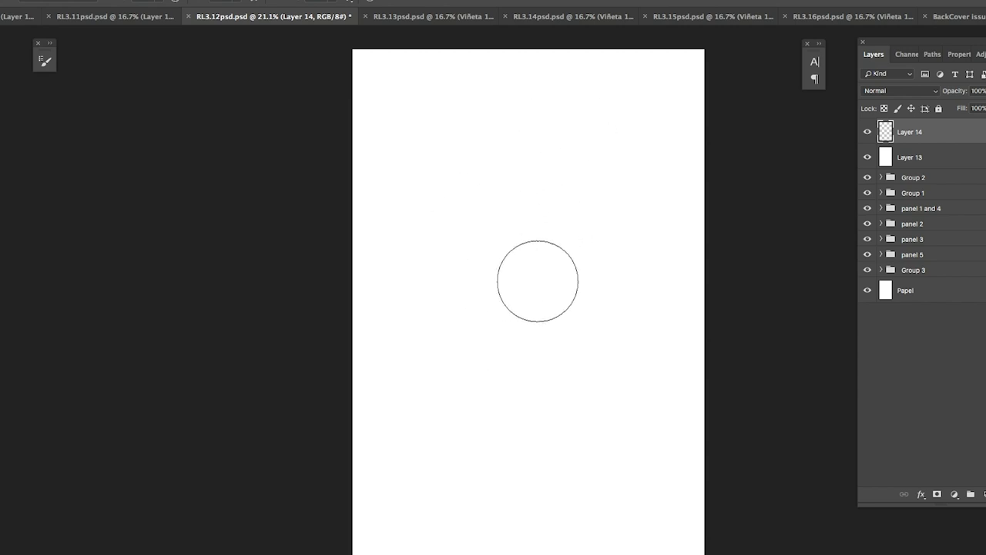
{"action": "left_click_drag", "start_coordinate": [536, 280], "coordinate": [499, 191]}
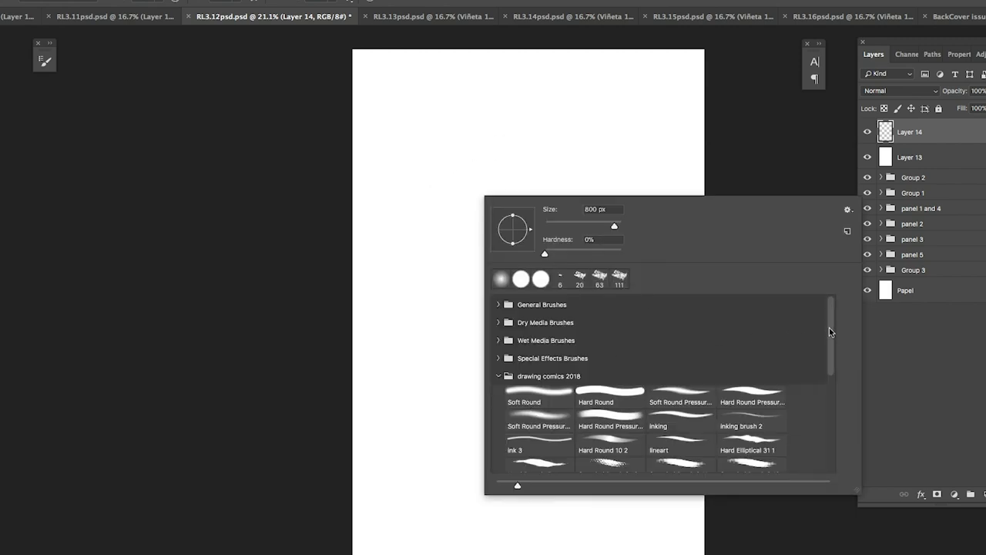
Step: Choose the 0% hardness Soft Round brush from the drawing comics 2018 set
{"action": "scroll", "scroll_direction": "down", "scroll_amount": 3}
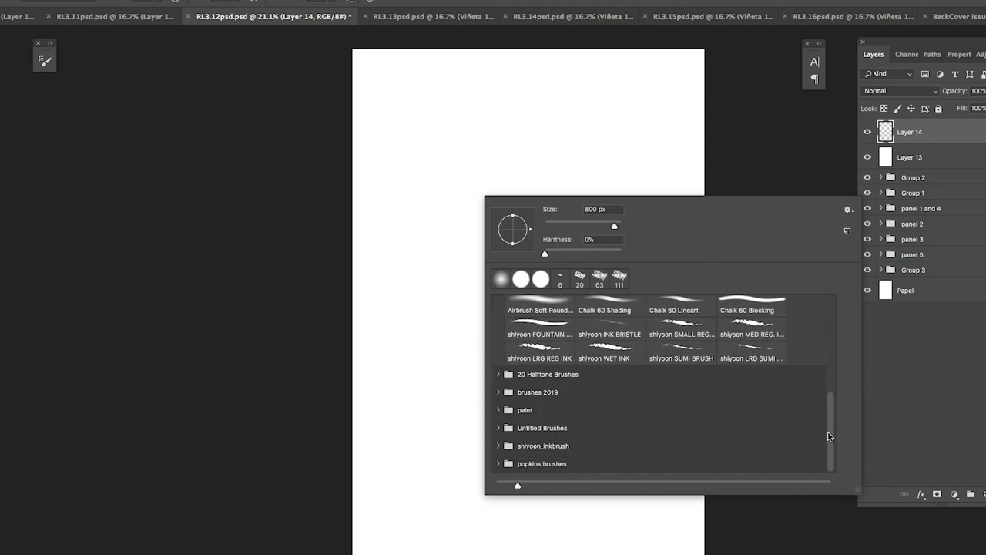
{"action": "left_click", "coordinate": [499, 376]}
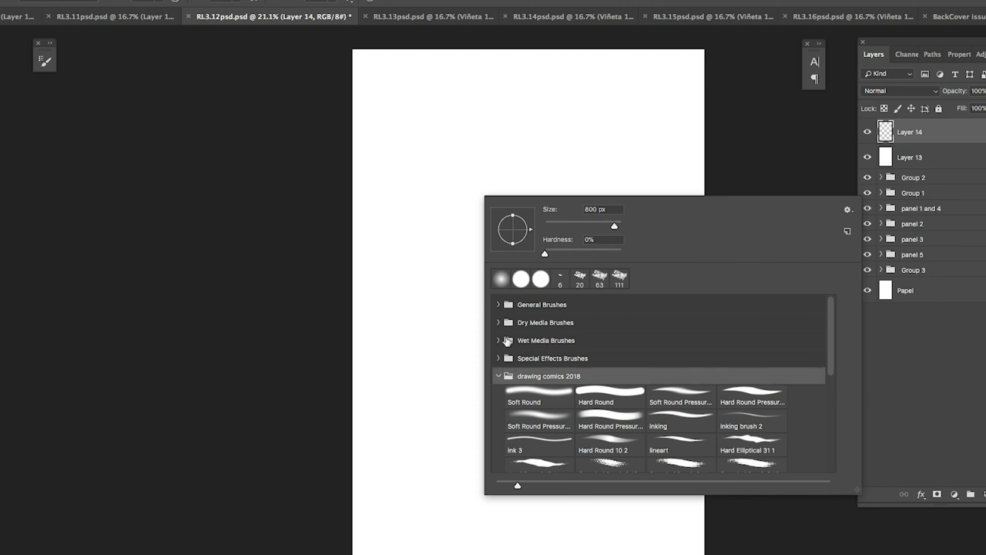
{"action": "left_click", "coordinate": [499, 376]}
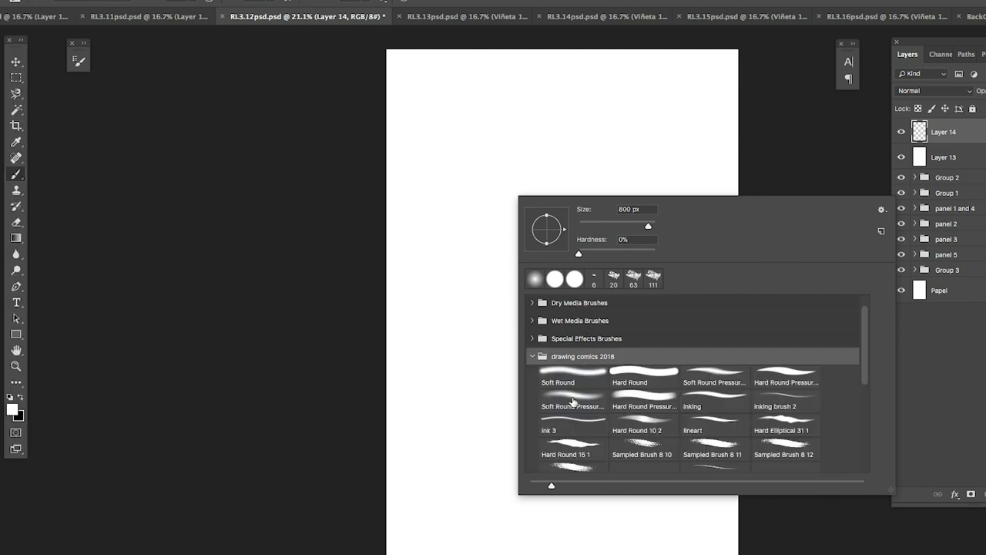
{"action": "left_click", "coordinate": [573, 400]}
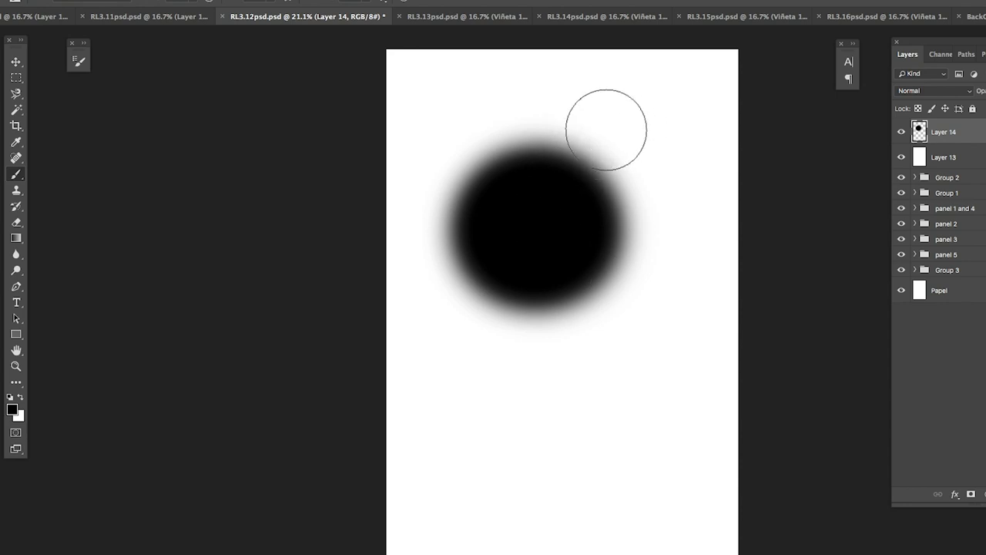
{"action": "mouse_move", "coordinate": [629, 157]}
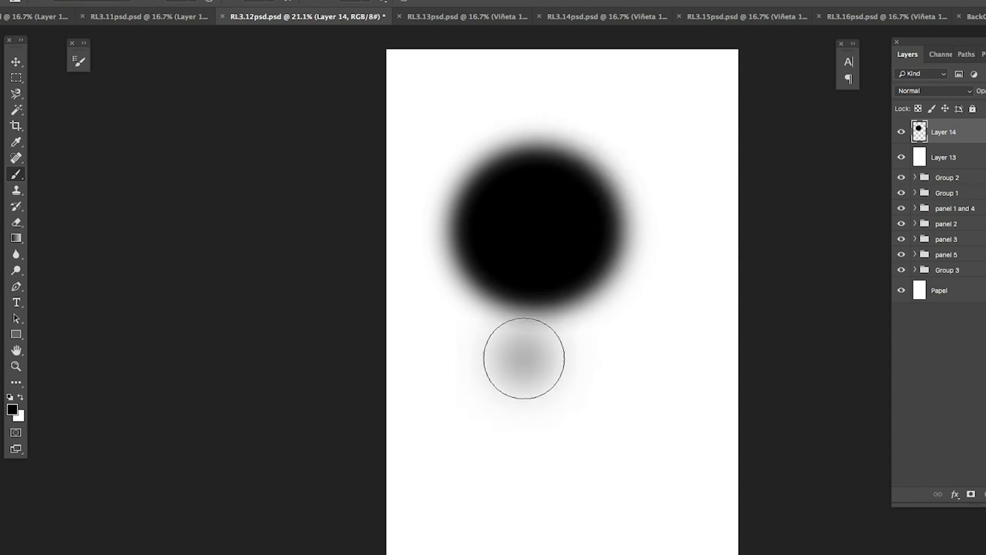
Step: Spray soft black and grey airbrush spots below the blob and along the page top
{"action": "left_click", "coordinate": [523, 370]}
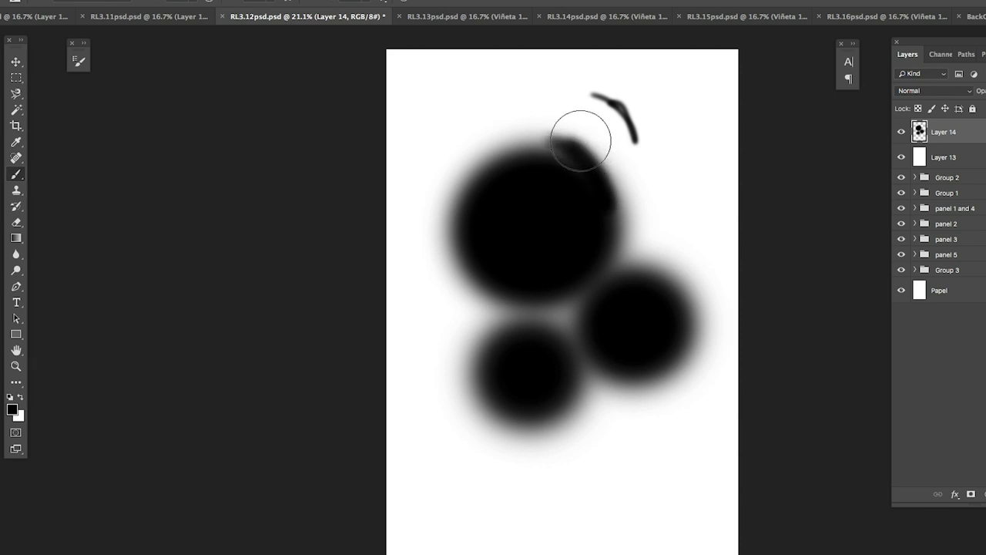
{"action": "left_click_drag", "start_coordinate": [579, 139], "coordinate": [599, 108]}
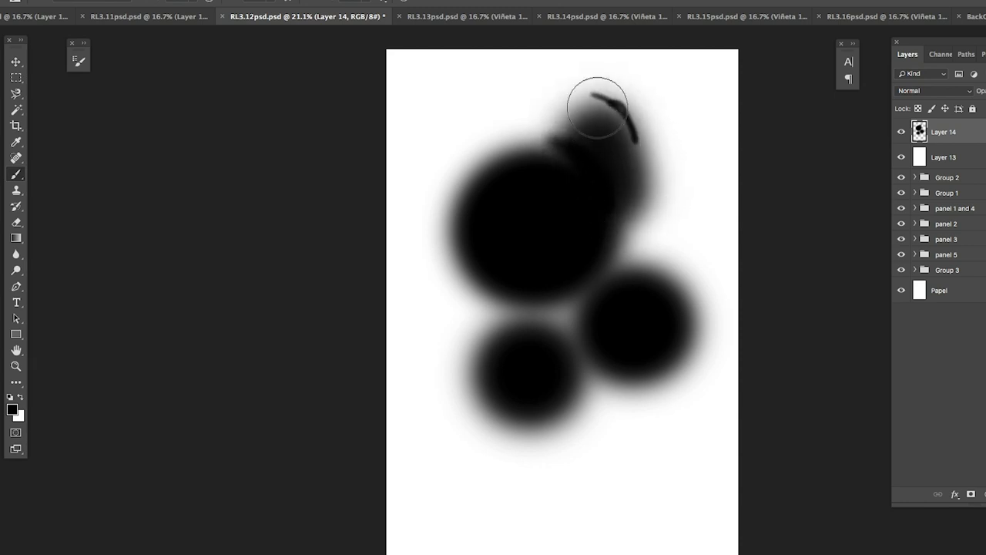
{"action": "left_click_drag", "start_coordinate": [598, 108], "coordinate": [662, 123]}
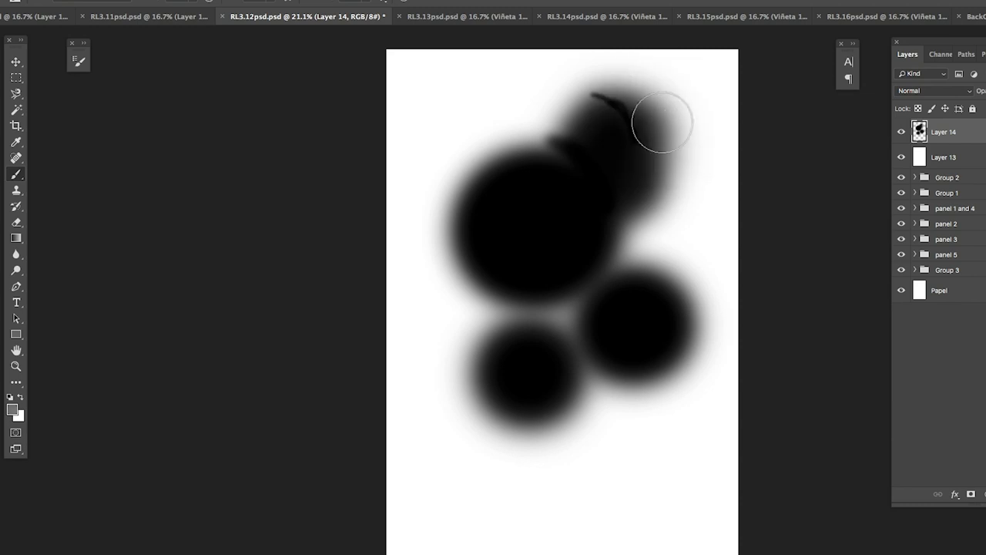
{"action": "left_click_drag", "start_coordinate": [662, 120], "coordinate": [624, 141]}
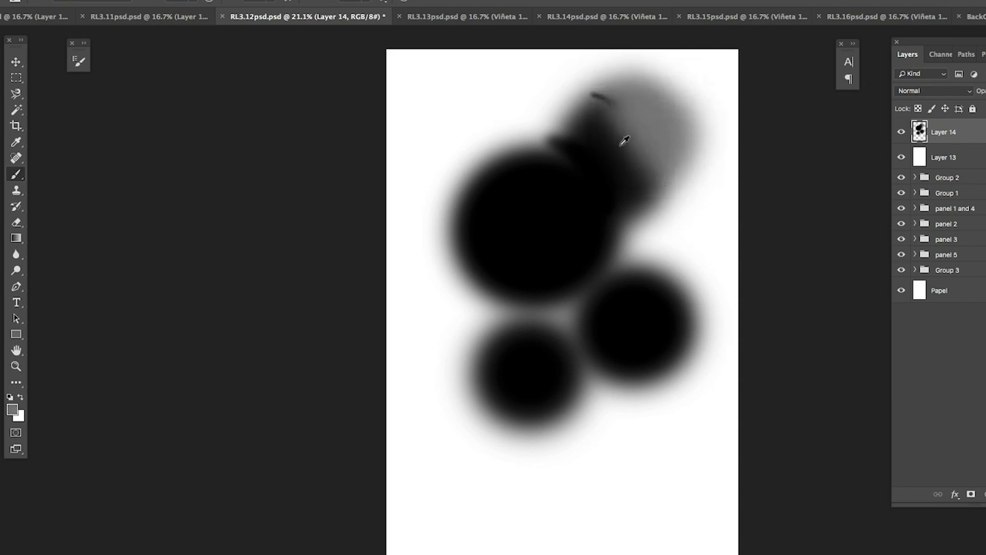
{"action": "left_click_drag", "start_coordinate": [624, 140], "coordinate": [579, 120]}
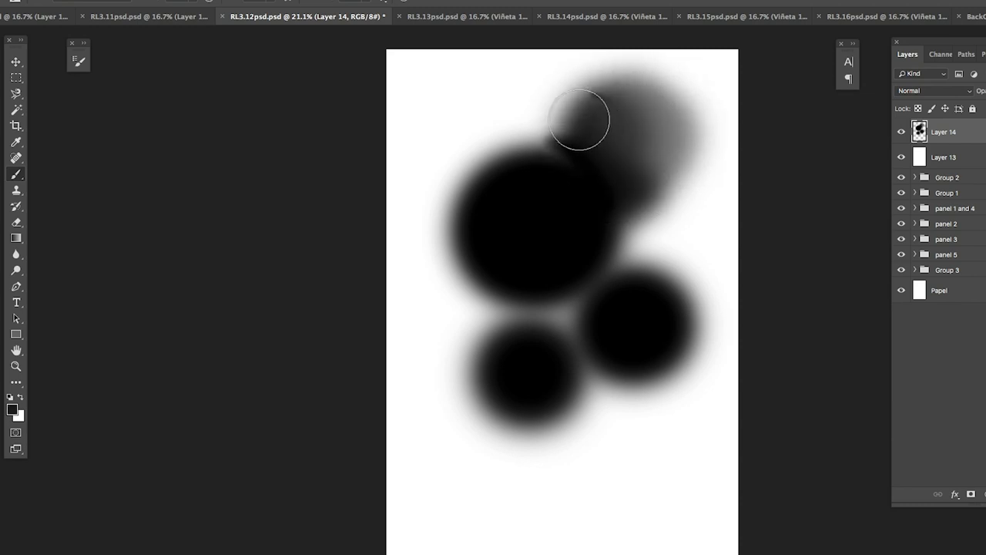
{"action": "left_click_drag", "start_coordinate": [580, 120], "coordinate": [650, 117]}
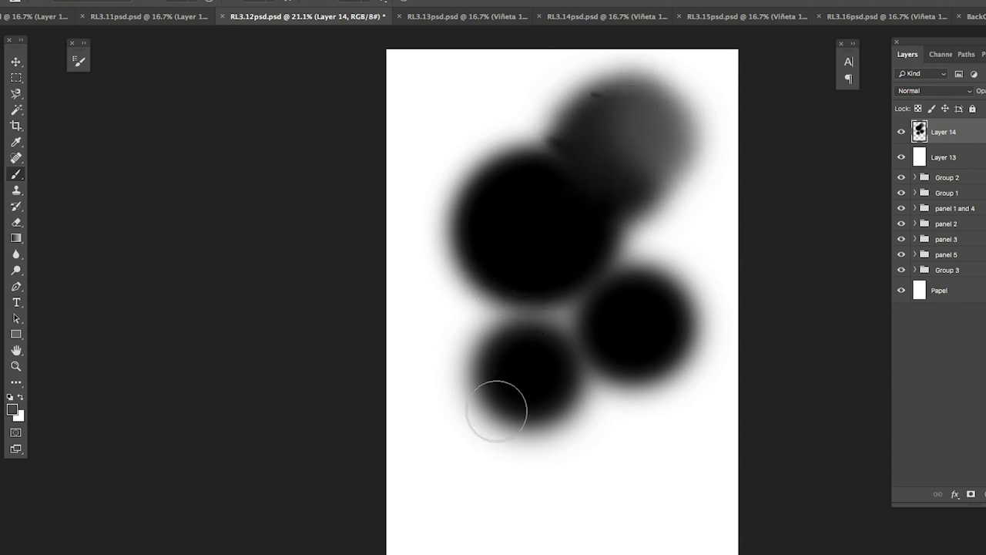
Step: Add soft grey airbrushed tone at the lower left of the canvas
{"action": "left_click_drag", "start_coordinate": [496, 408], "coordinate": [501, 456]}
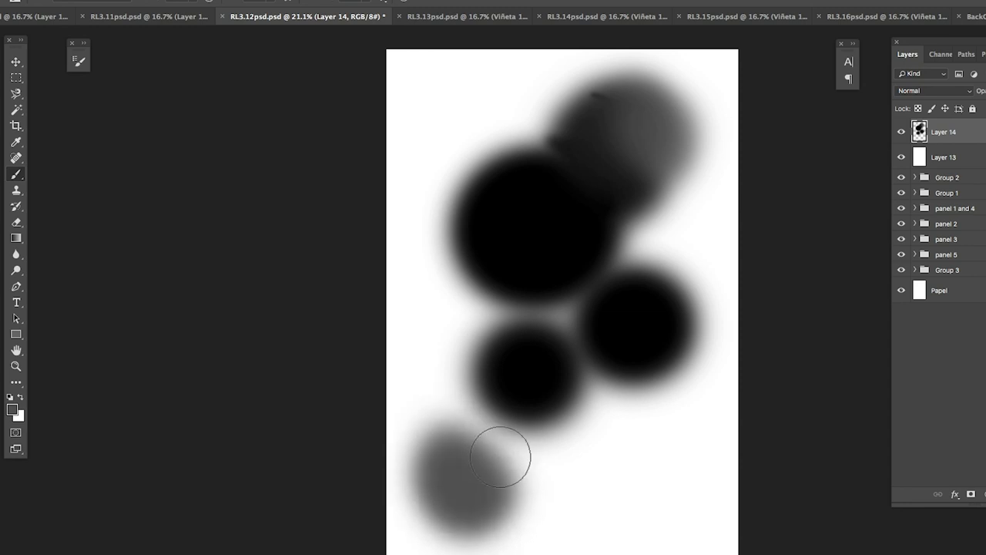
{"action": "left_click_drag", "start_coordinate": [501, 455], "coordinate": [583, 322]}
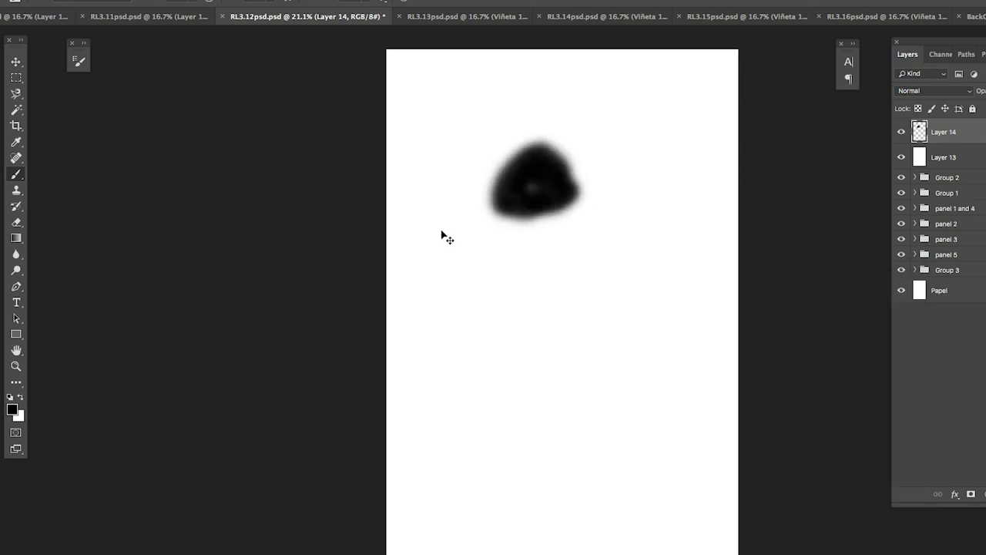
Step: Shade a lassoed rounded blob with a soft black-to-grey gradient, darkest at the bottom
{"action": "left_click", "coordinate": [15, 94]}
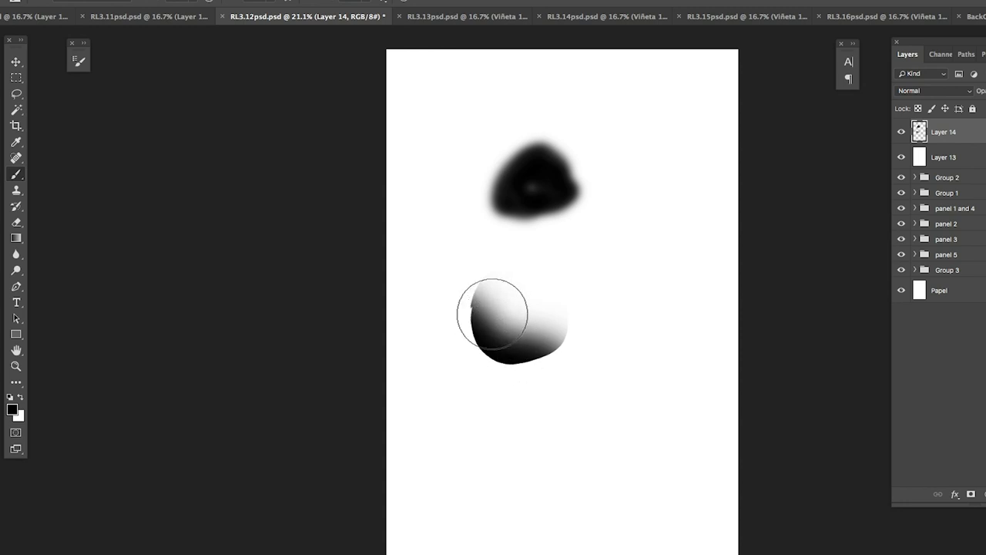
{"action": "left_click_drag", "start_coordinate": [492, 314], "coordinate": [518, 357]}
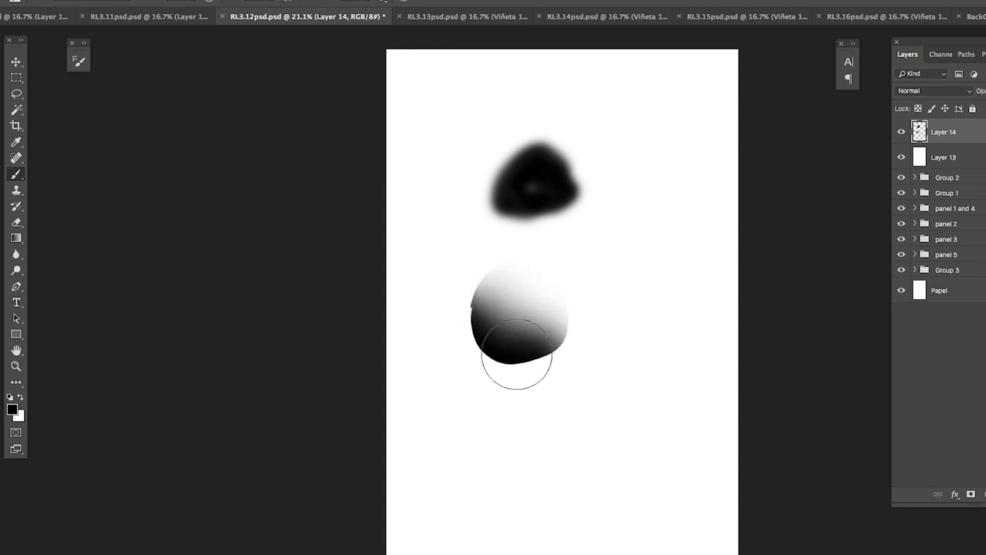
{"action": "left_click_drag", "start_coordinate": [518, 360], "coordinate": [493, 299]}
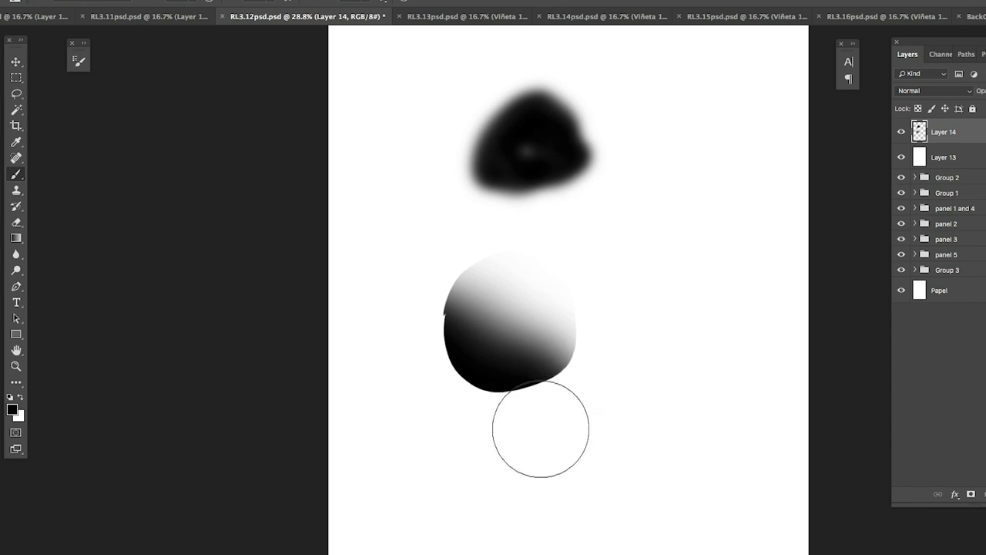
{"action": "left_click_drag", "start_coordinate": [541, 428], "coordinate": [601, 376]}
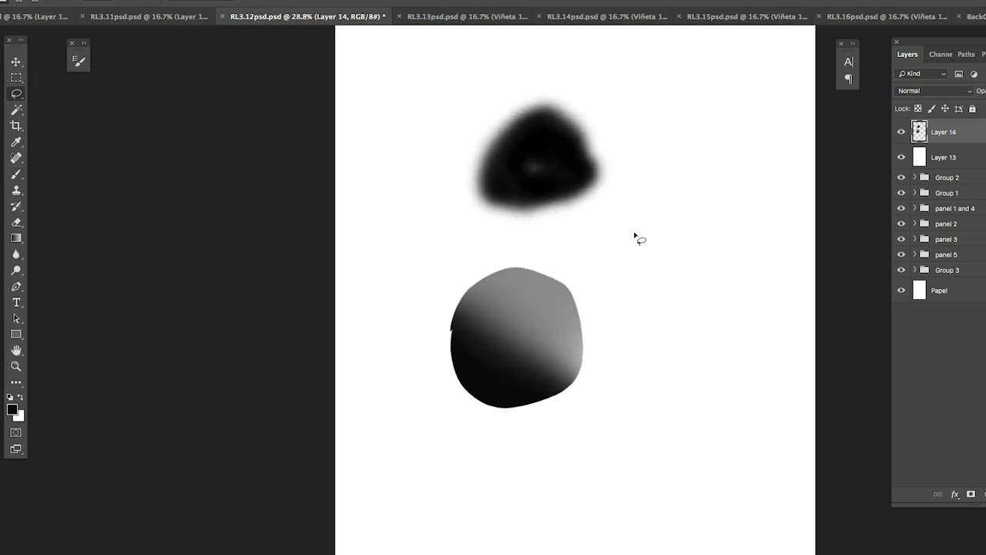
Step: Outline a thin vertical sliver and spray soft grey shading into it
{"action": "left_click_drag", "start_coordinate": [635, 198], "coordinate": [638, 362]}
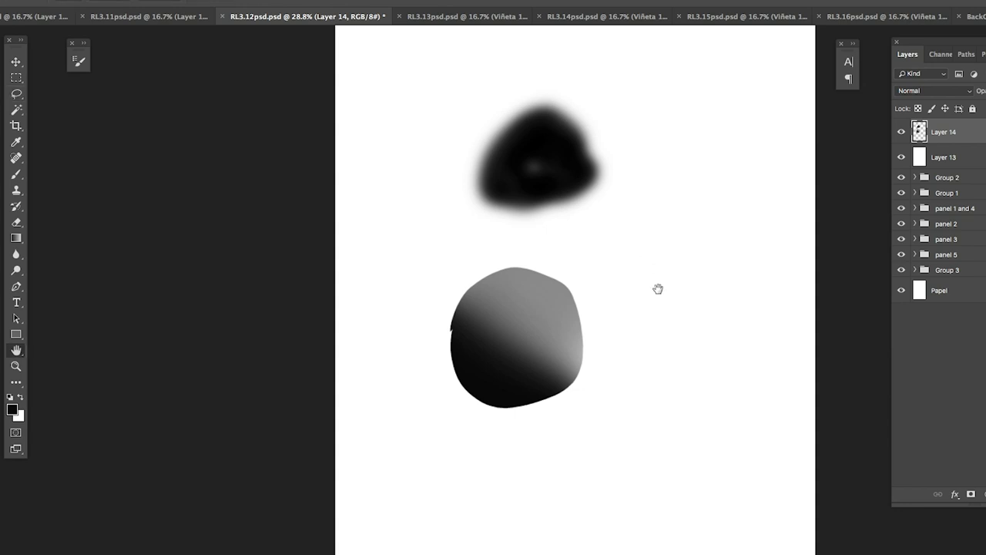
{"action": "left_click_drag", "start_coordinate": [644, 208], "coordinate": [641, 370]}
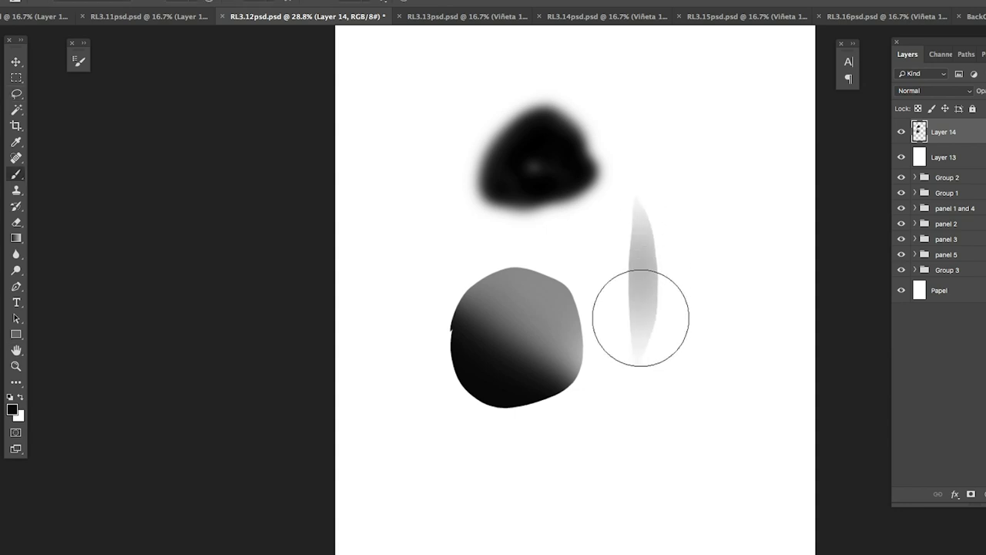
{"action": "left_click_drag", "start_coordinate": [639, 318], "coordinate": [636, 259]}
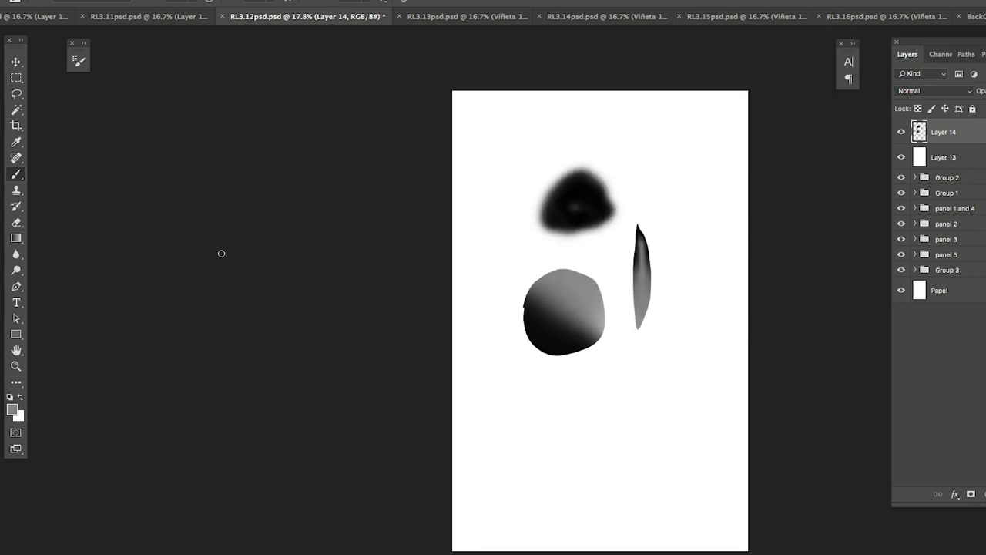
Step: Fill a grey practice rectangle and lasso one corner face of it
{"action": "left_click", "coordinate": [579, 437]}
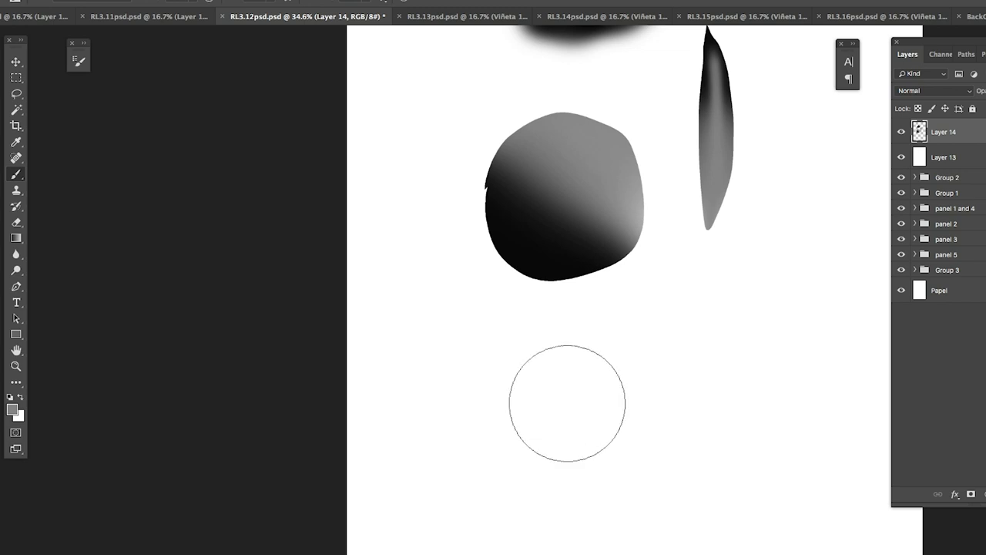
{"action": "left_click_drag", "start_coordinate": [567, 403], "coordinate": [416, 416]}
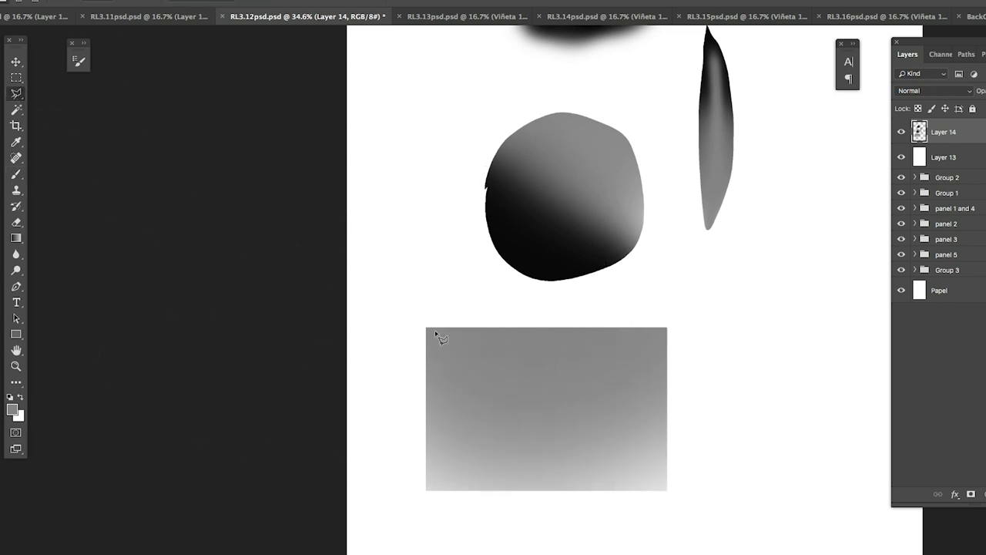
{"action": "left_click_drag", "start_coordinate": [429, 331], "coordinate": [588, 403]}
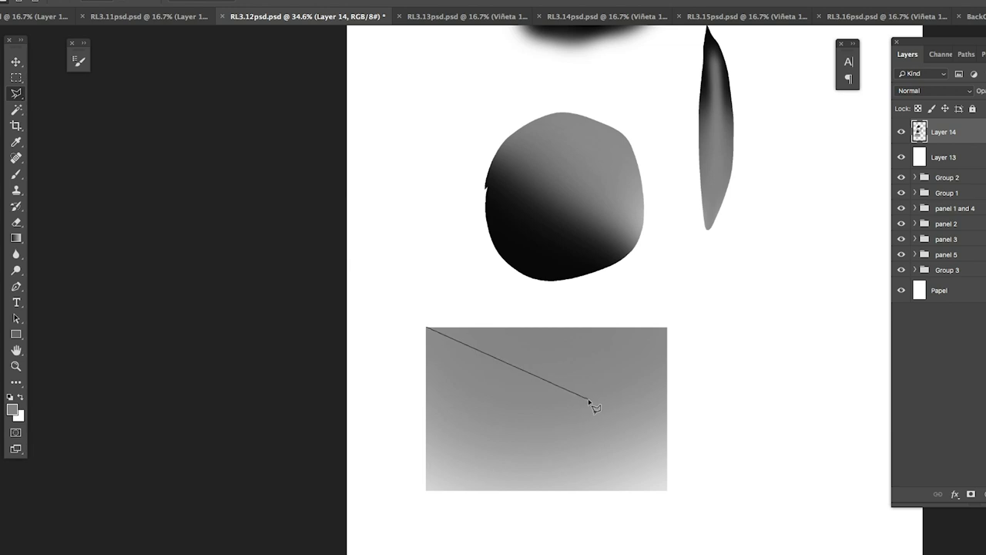
{"action": "left_click", "coordinate": [560, 492]}
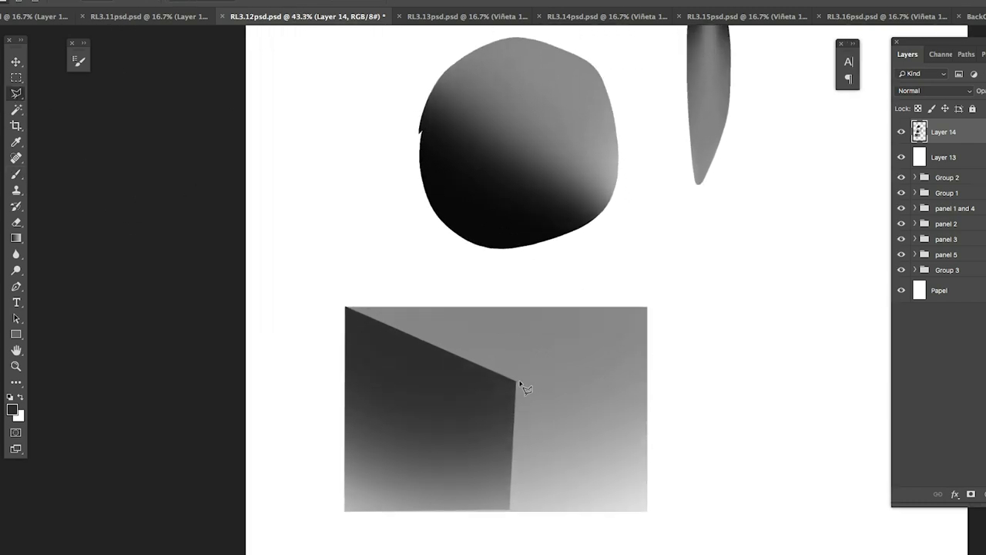
Step: Shade the two box faces with differently toned gradients meeting at an edge
{"action": "left_click_drag", "start_coordinate": [522, 388], "coordinate": [647, 310]}
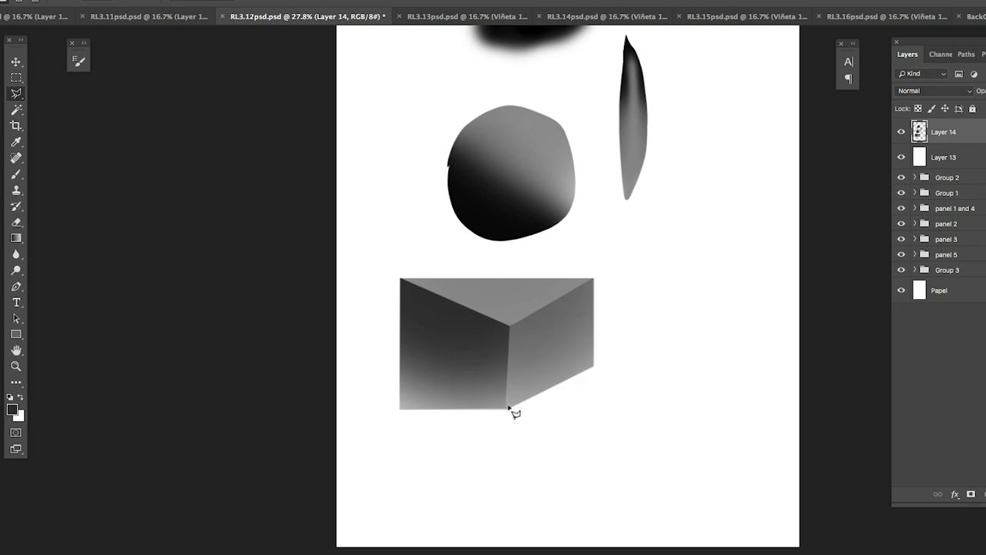
{"action": "left_click_drag", "start_coordinate": [509, 408], "coordinate": [382, 424]}
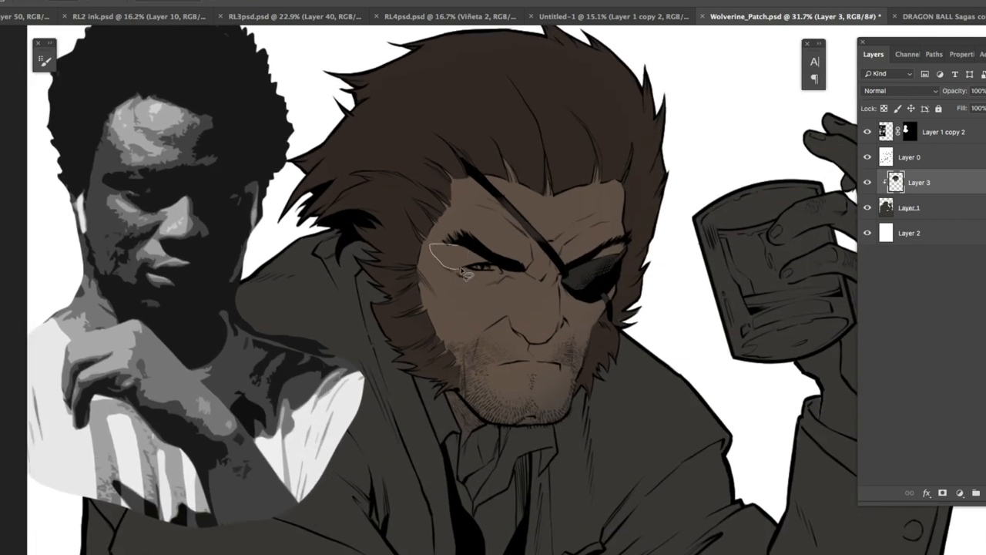
Step: Airbrush warm orange-tan skin tone onto Wolverine's face on Layer 3
{"action": "left_click_drag", "start_coordinate": [439, 247], "coordinate": [523, 290]}
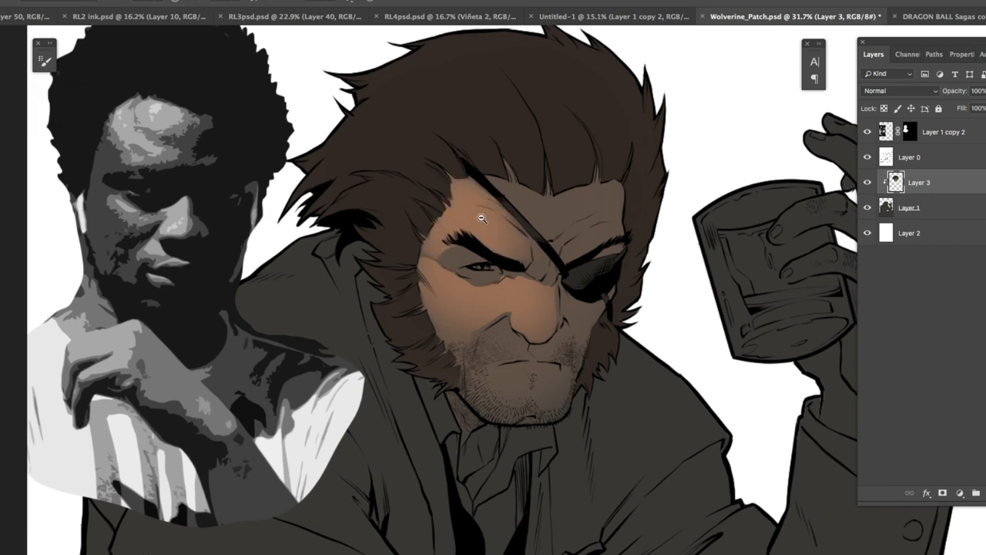
{"action": "scroll", "scroll_direction": "down", "scroll_amount": 3}
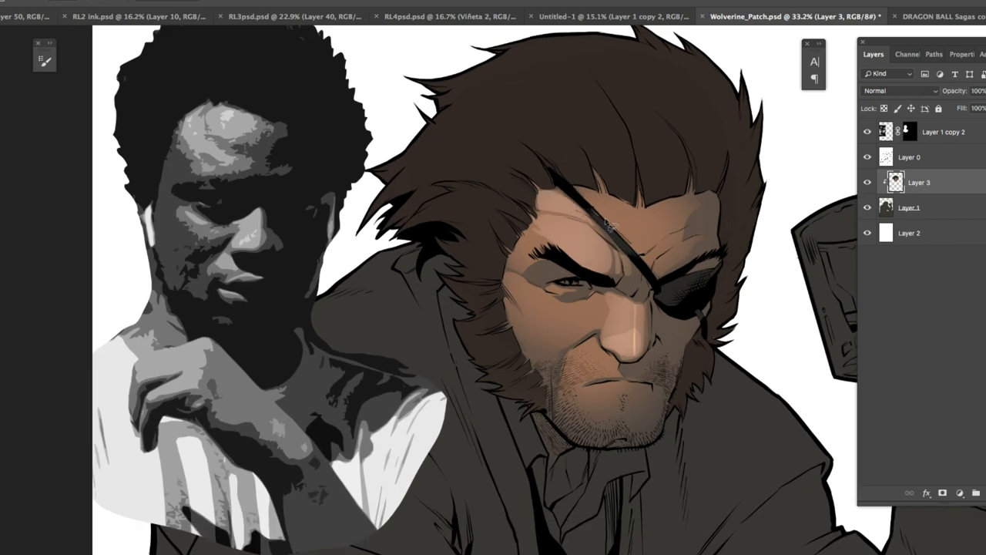
{"action": "scroll", "scroll_direction": "down", "scroll_amount": 3}
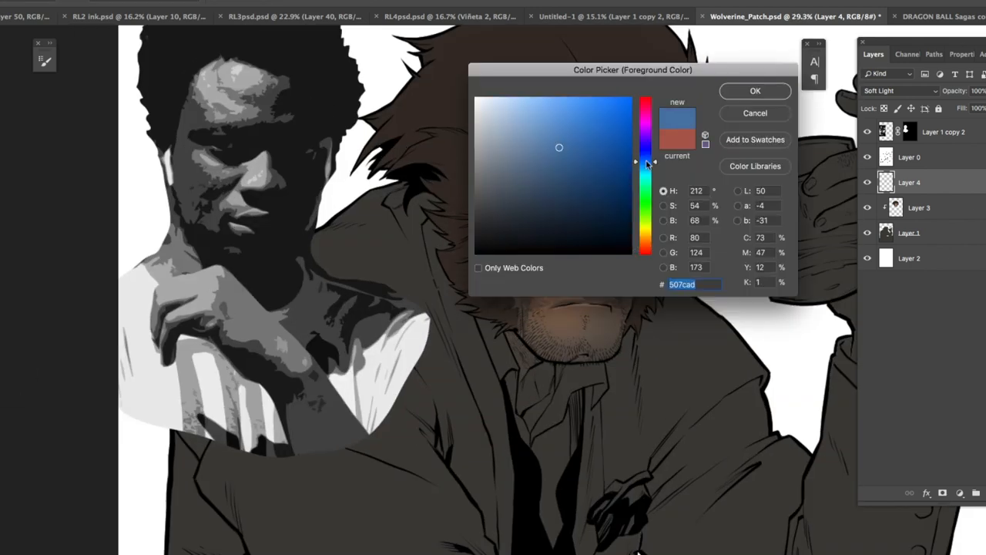
Step: Pick a muted blue foreground colour for the new Soft Light layer
{"action": "left_click", "coordinate": [755, 89]}
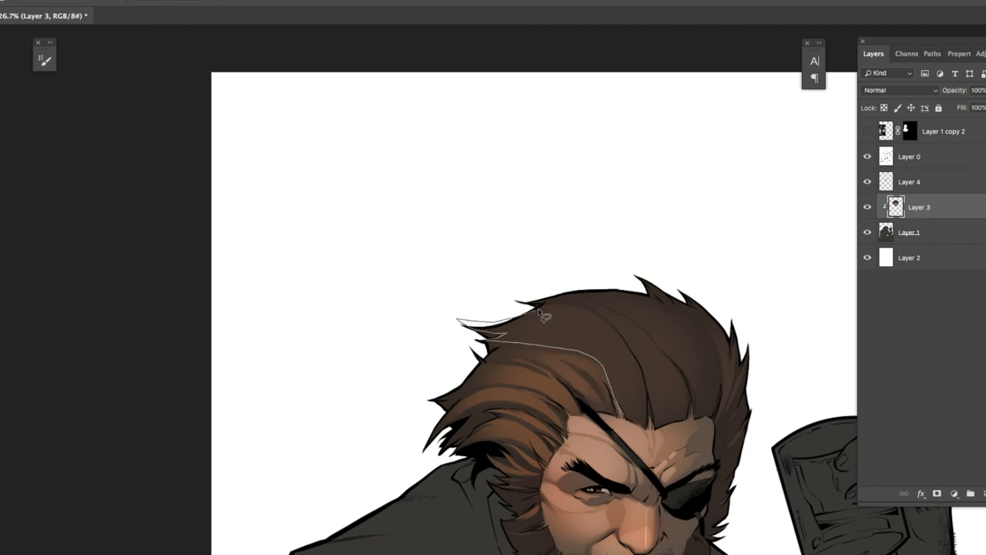
Step: Airbrush soft shading into lassoed sections of the hair and jacket
{"action": "scroll", "scroll_direction": "down", "scroll_amount": 3}
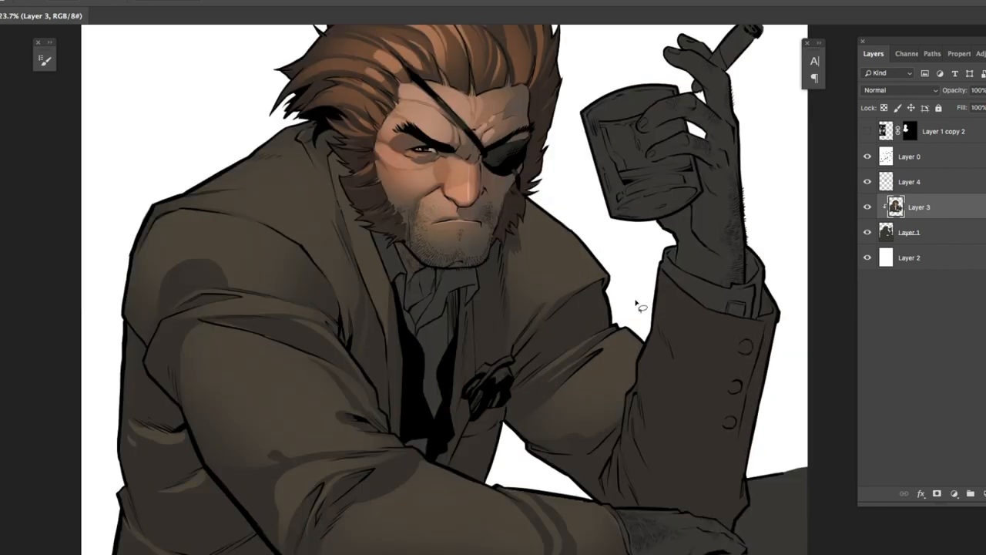
{"action": "left_click_drag", "start_coordinate": [624, 308], "coordinate": [662, 501]}
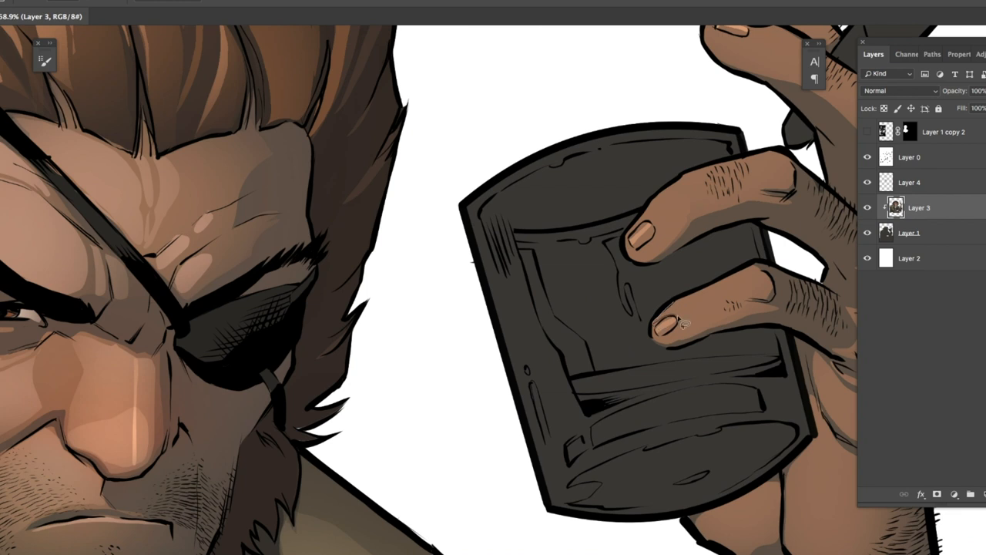
Step: Confirm a dark orange-brown paint colour for the cigar's glow and tip
{"action": "scroll", "scroll_direction": "down", "scroll_amount": 3}
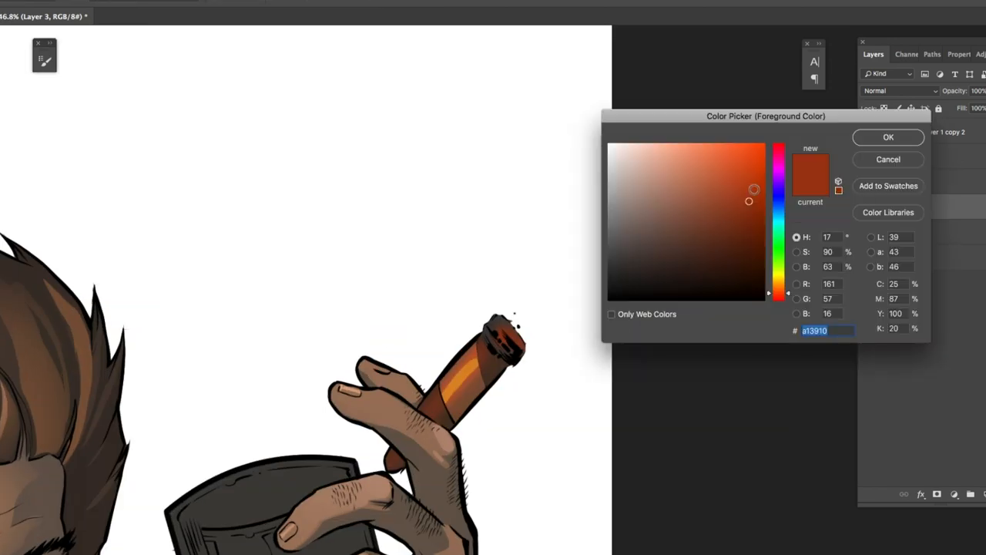
{"action": "left_click", "coordinate": [888, 136]}
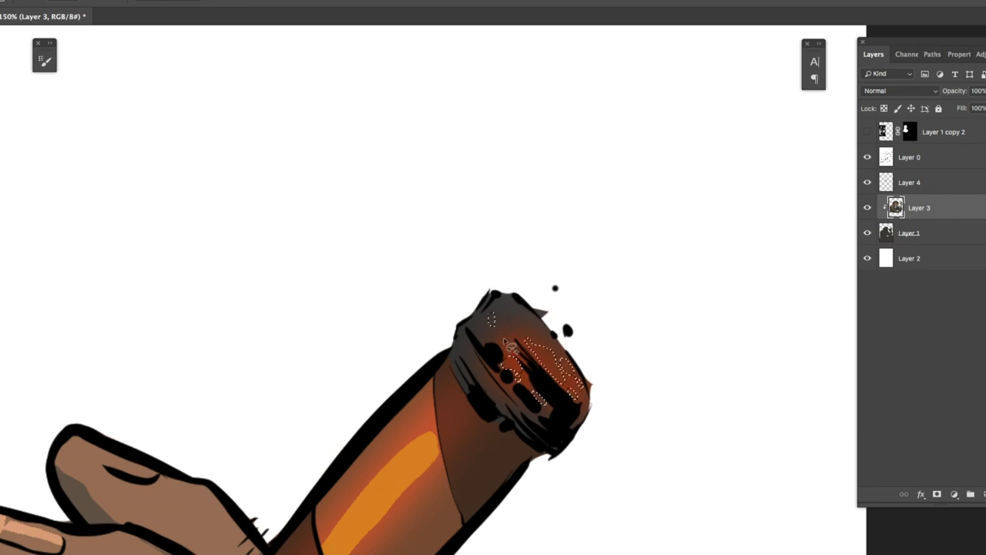